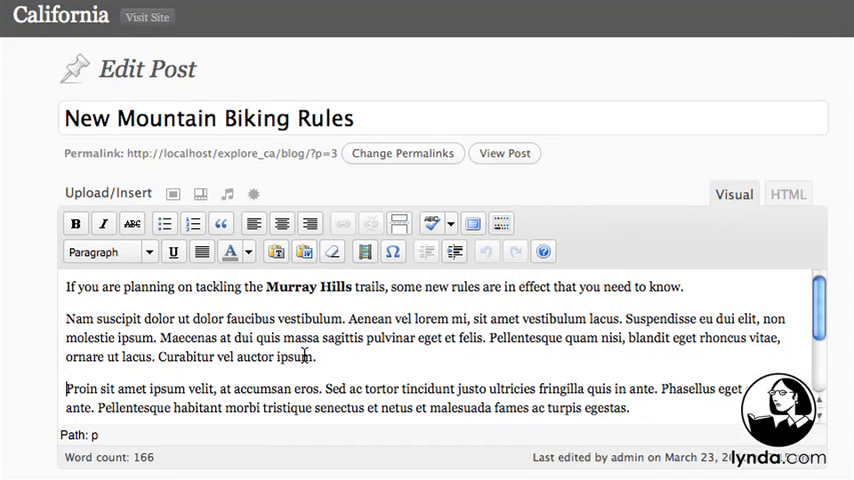
Italicize 'Curabitur vel auctor' in the New Mountain Biking Rules post
{"action": "left_click", "coordinate": [104, 224]}
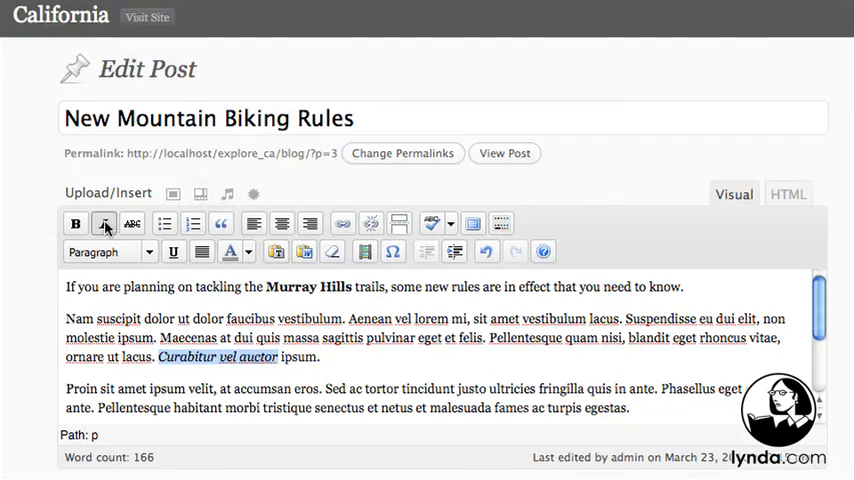
{"action": "left_click", "coordinate": [40, 232]}
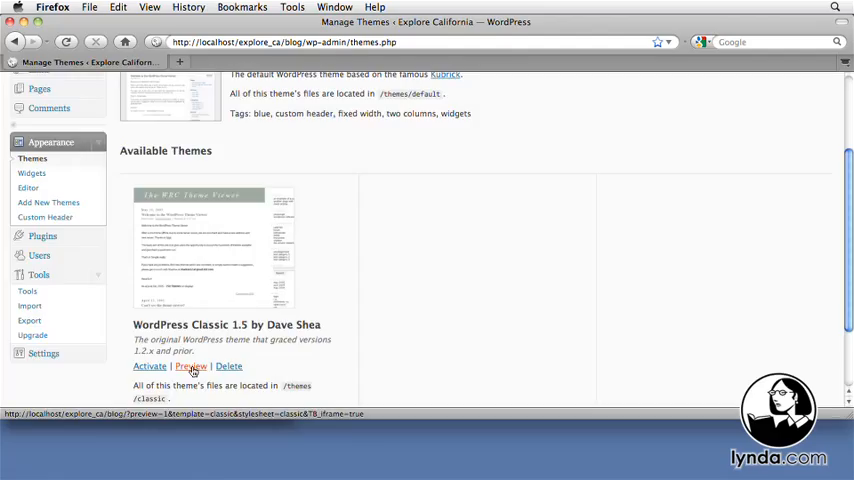
Preview the WordPress Classic 1.5 theme from Available Themes
{"action": "left_click", "coordinate": [192, 366]}
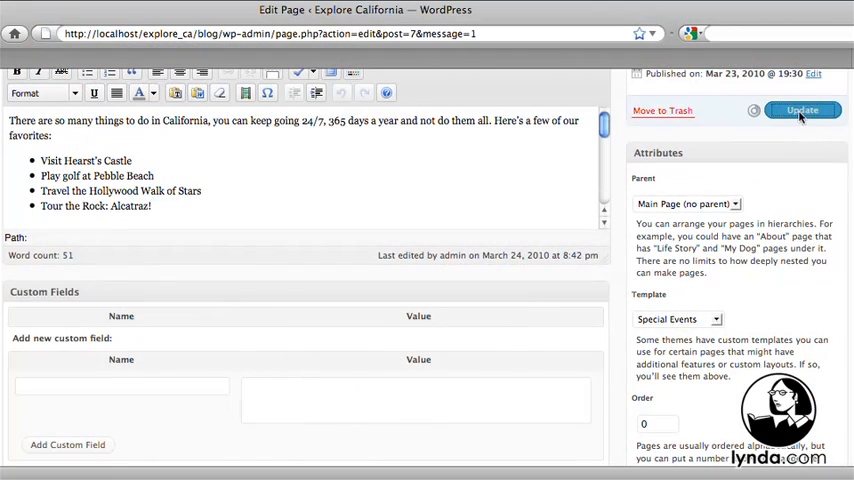
Update the edited page and title a new post 'Pie-eating contest'
{"action": "left_click", "coordinate": [802, 110]}
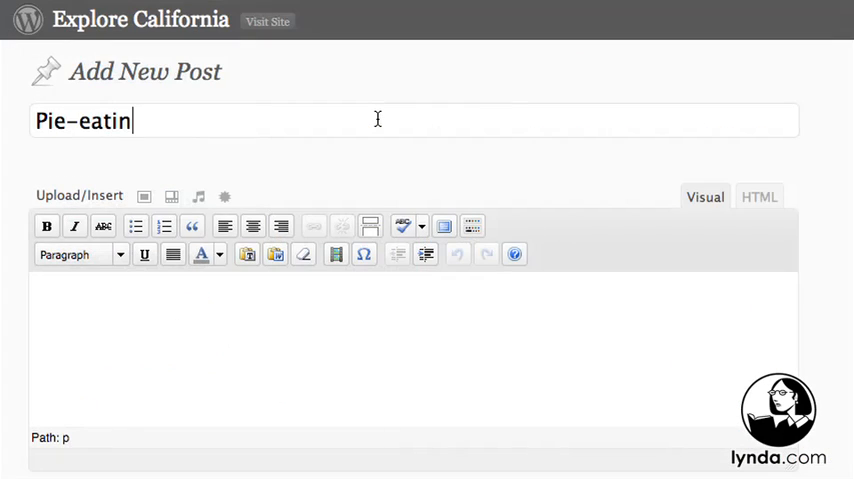
{"action": "type", "text": "g contest"}
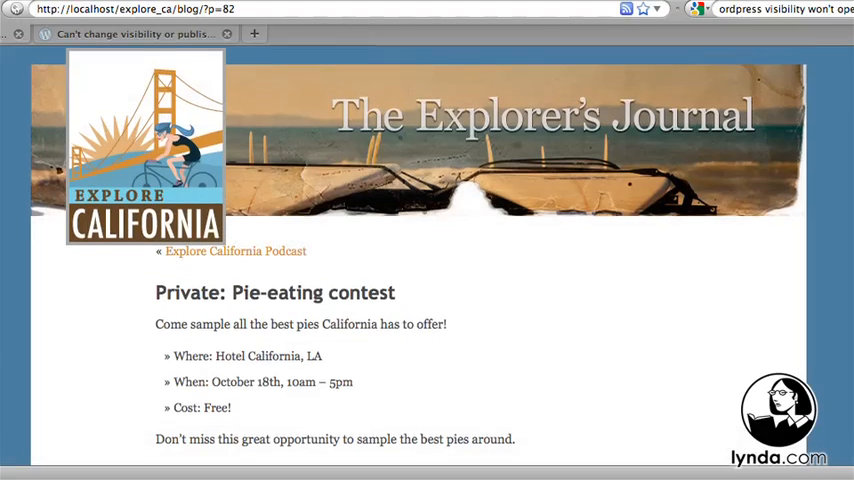
Scroll the Golden Gate Bridge gallery image page down to the Leave a Reply form
{"action": "scroll", "scroll_direction": "down", "scroll_amount": 3}
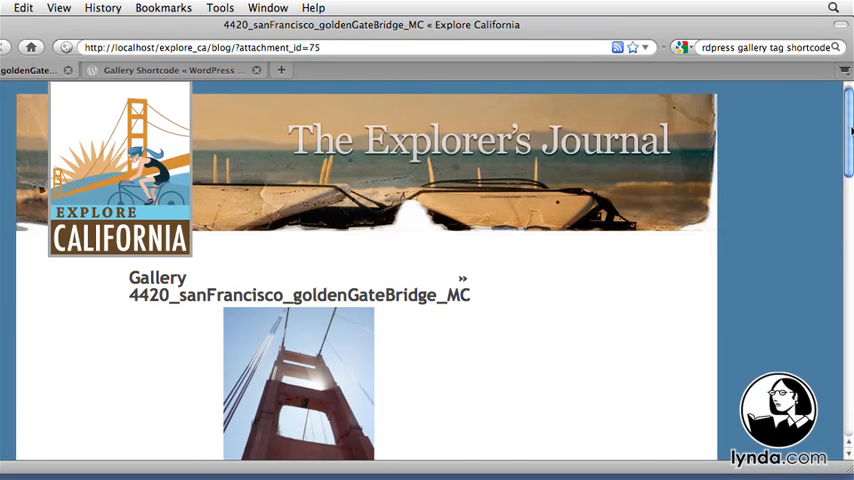
{"action": "scroll", "scroll_direction": "down", "scroll_amount": 3}
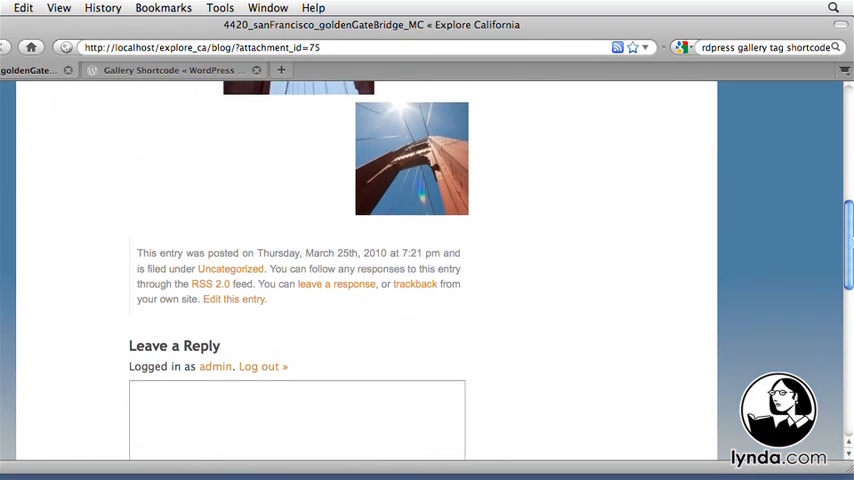